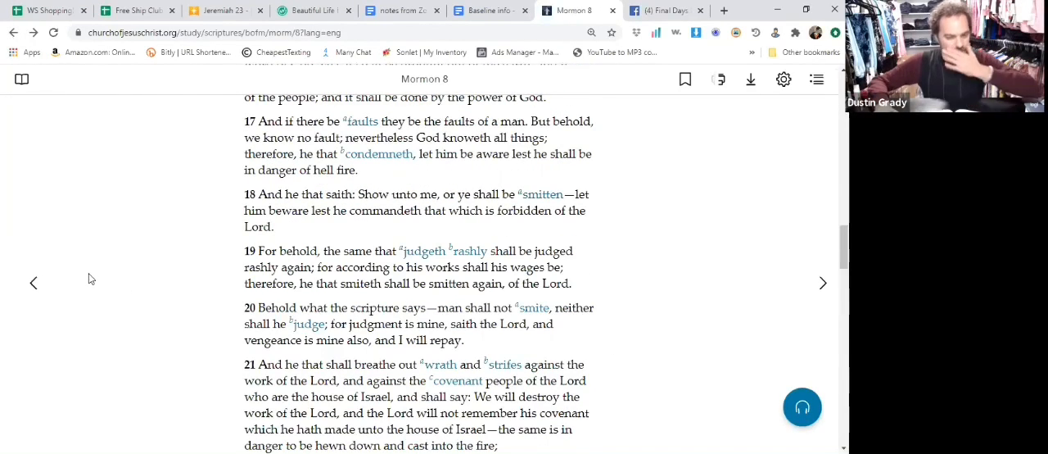
mouse_move(186, 242)
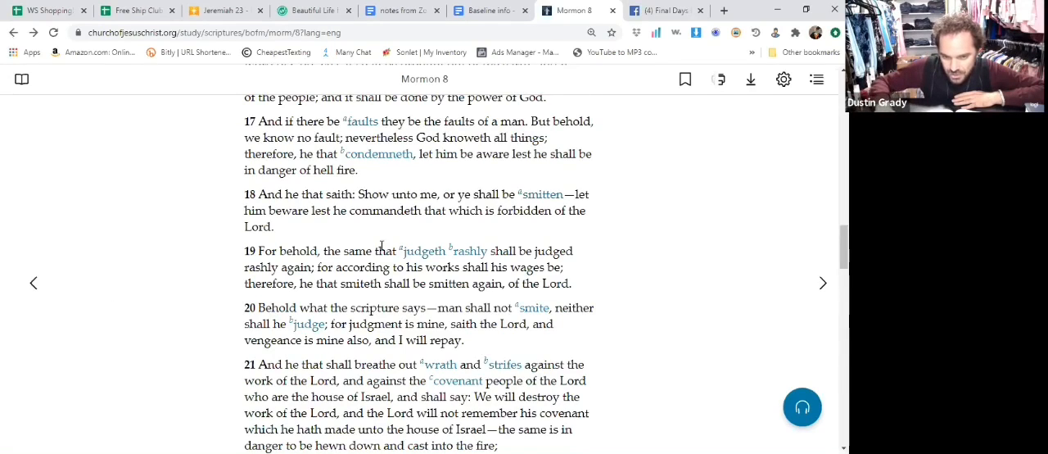
mouse_move(461, 194)
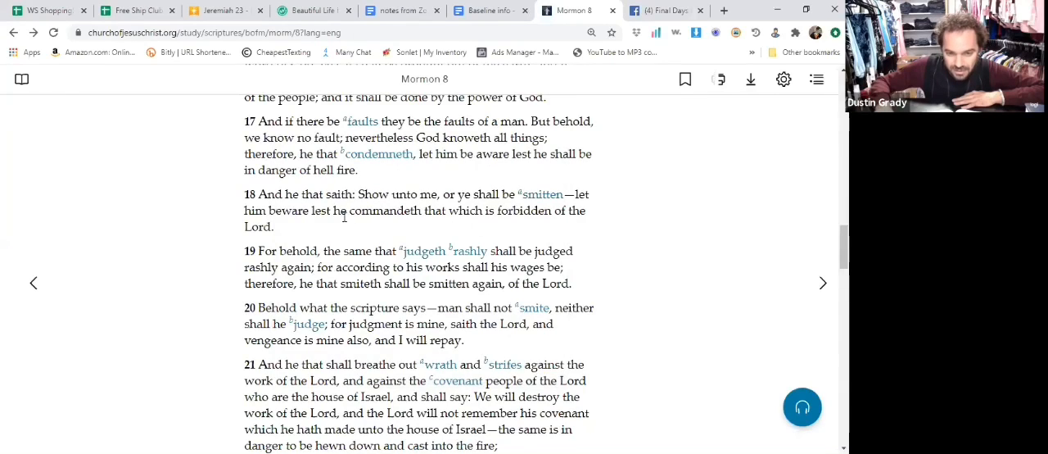
Pick 3 Nephi 26 from the scripture book list and hide the list panel.
scroll("down", 3)
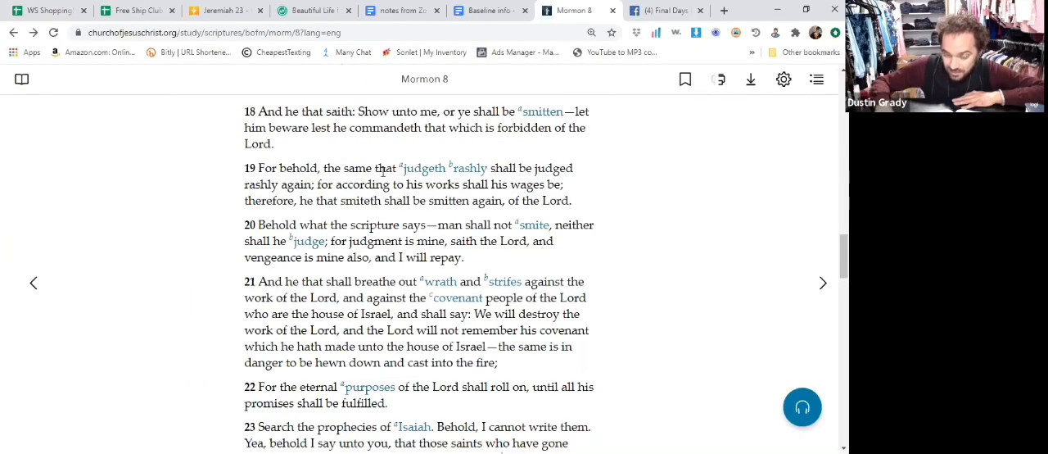
mouse_move(470, 168)
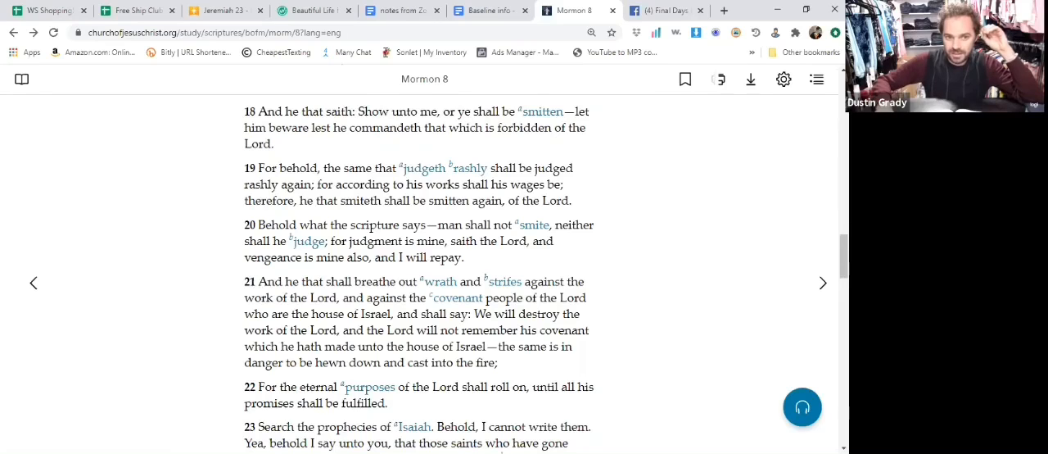
left_click(355, 32)
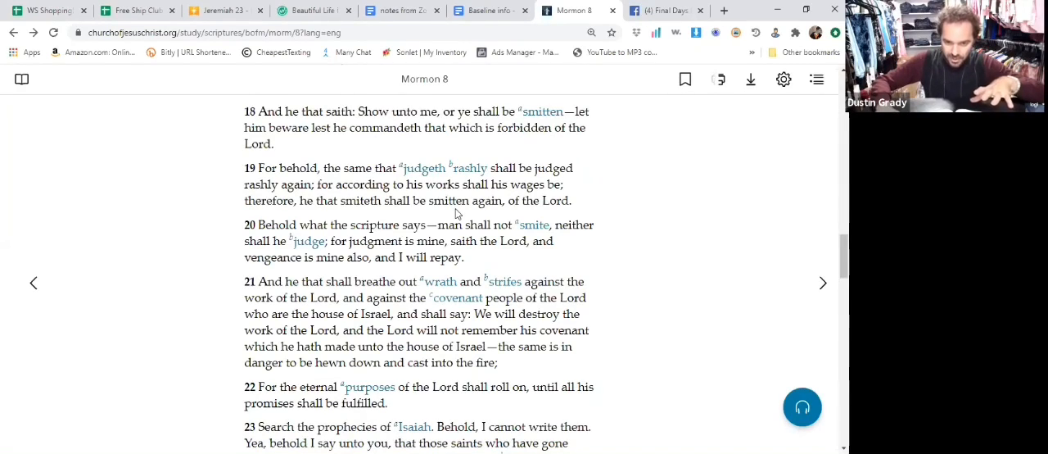
mouse_move(470, 150)
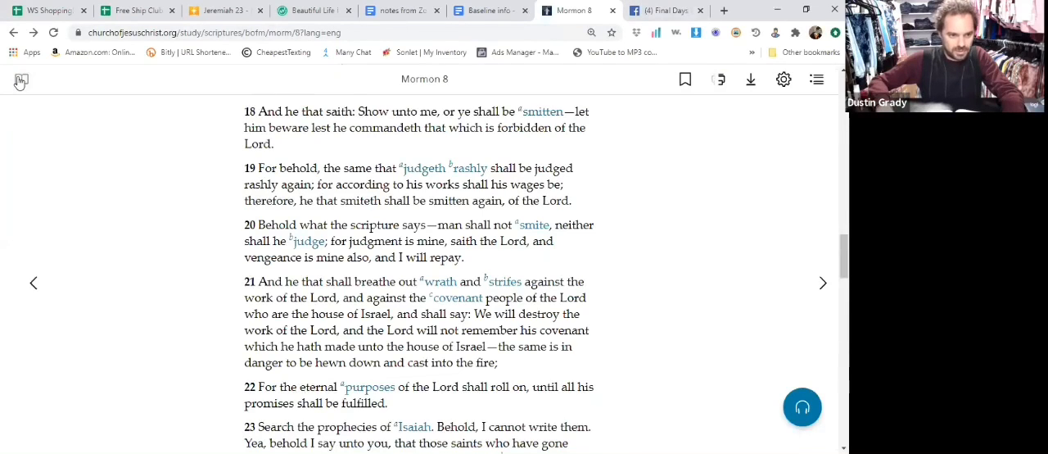
left_click(20, 79)
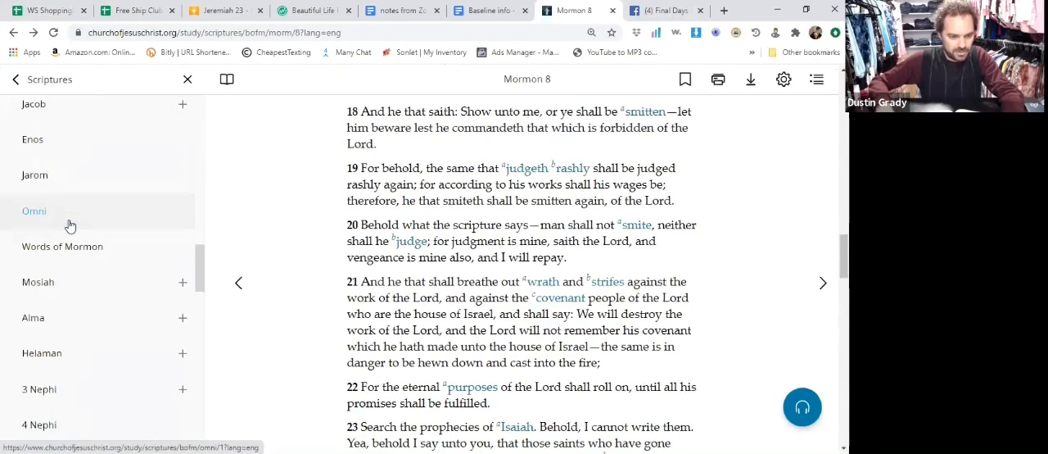
scroll("down", 3)
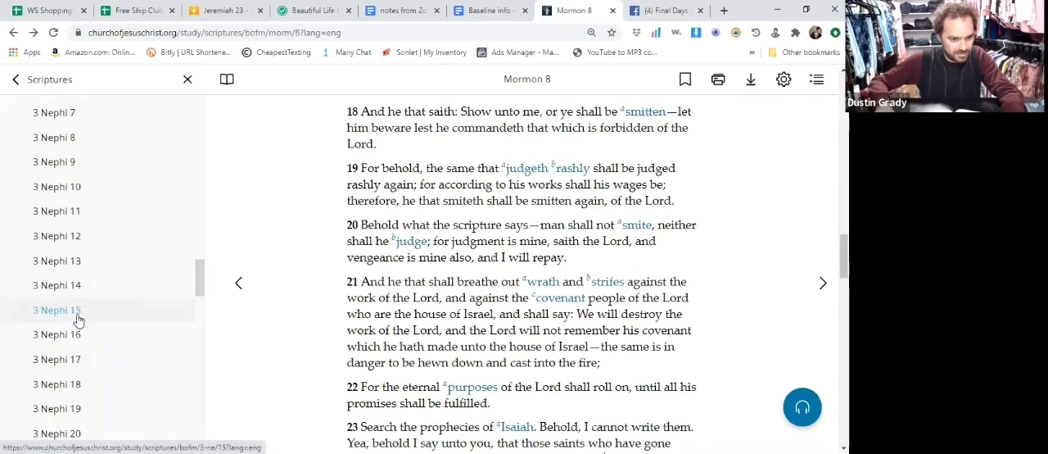
scroll("down", 3)
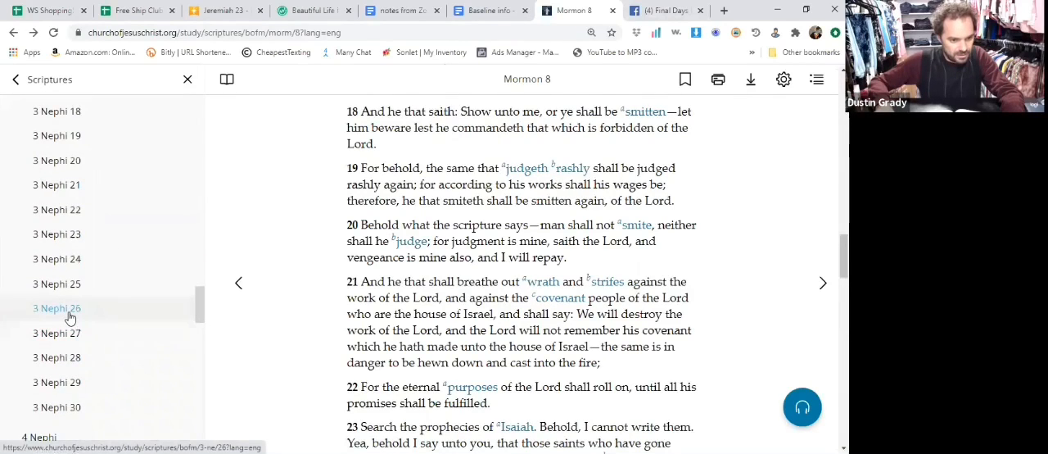
left_click(57, 308)
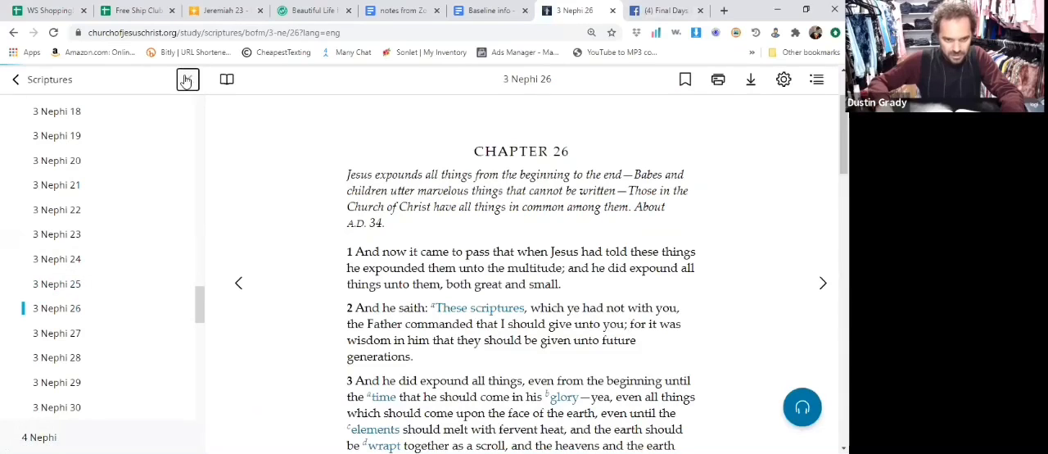
left_click(187, 79)
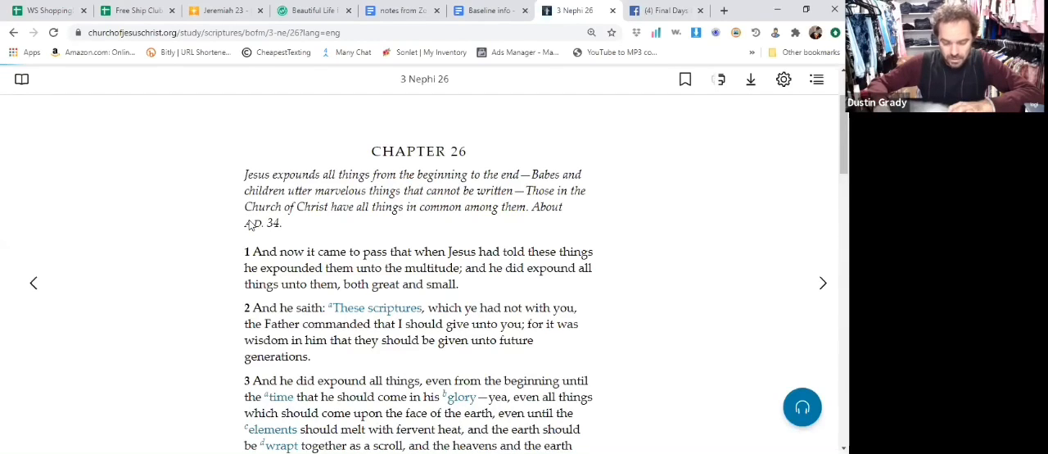
mouse_move(229, 304)
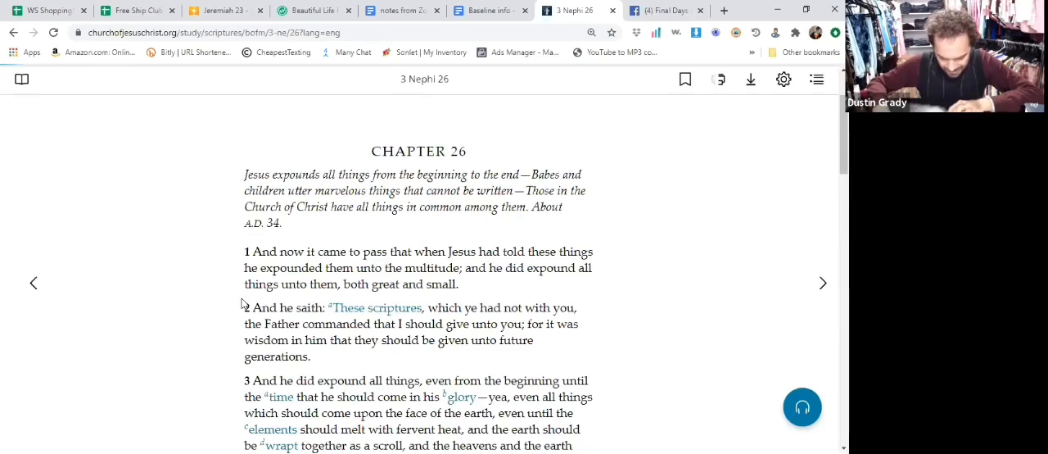
scroll("down", 3)
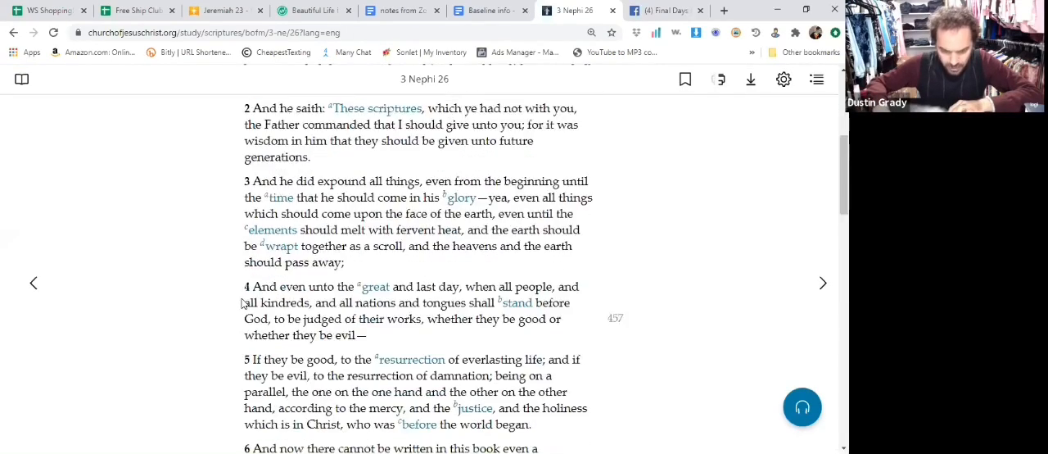
scroll("down", 3)
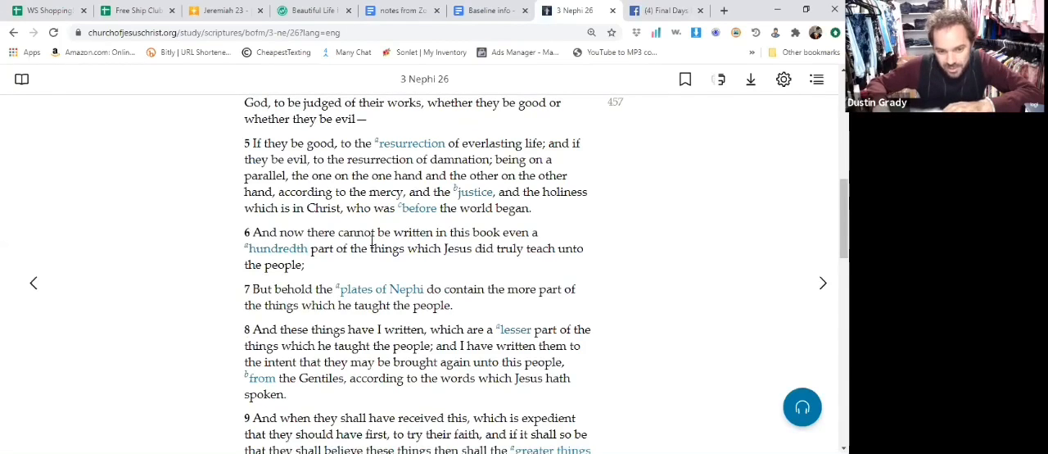
mouse_move(341, 272)
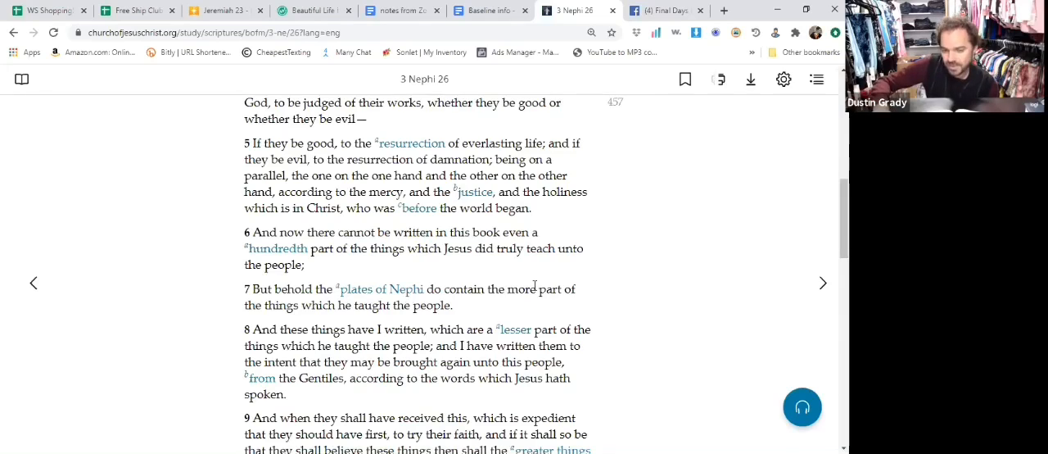
mouse_move(628, 394)
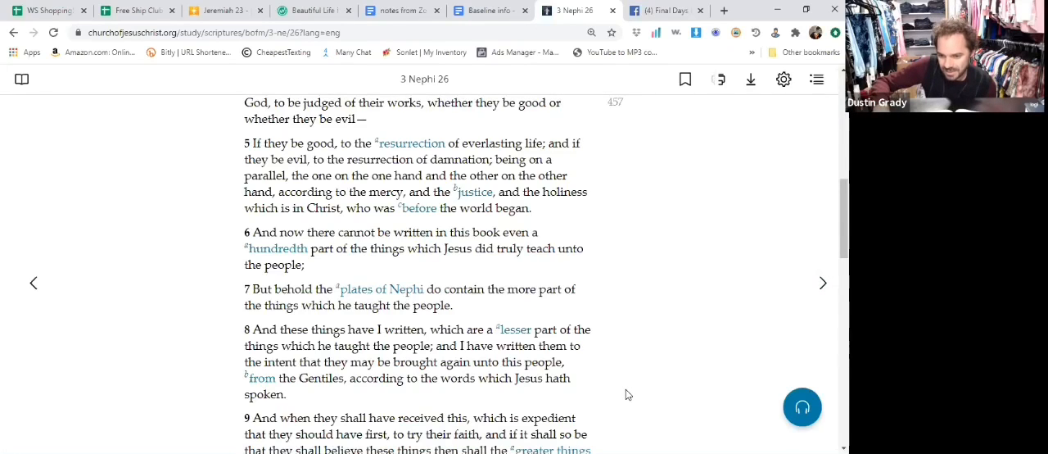
mouse_move(401, 261)
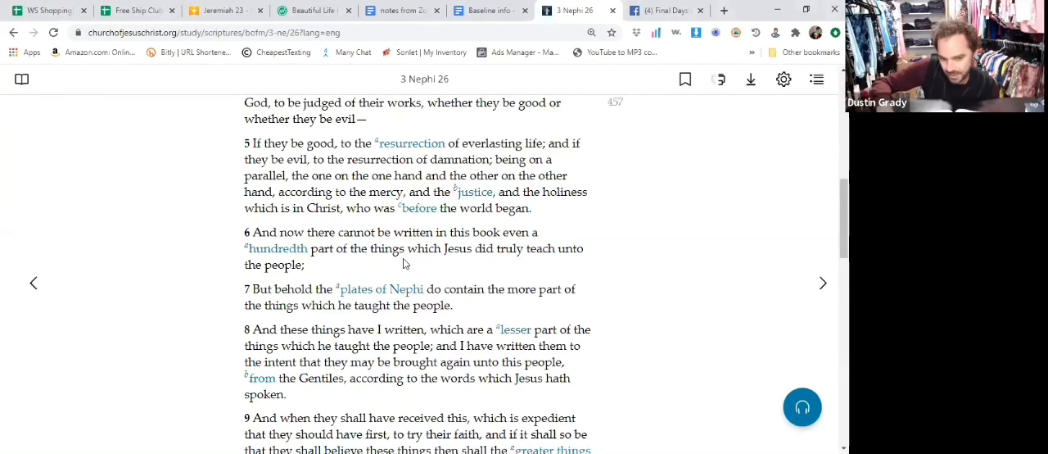
scroll("down", 3)
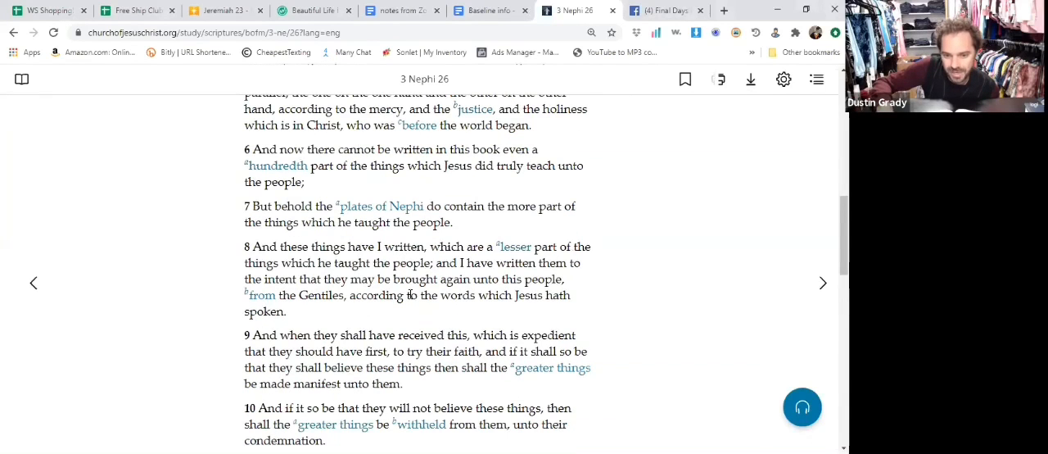
scroll("down", 3)
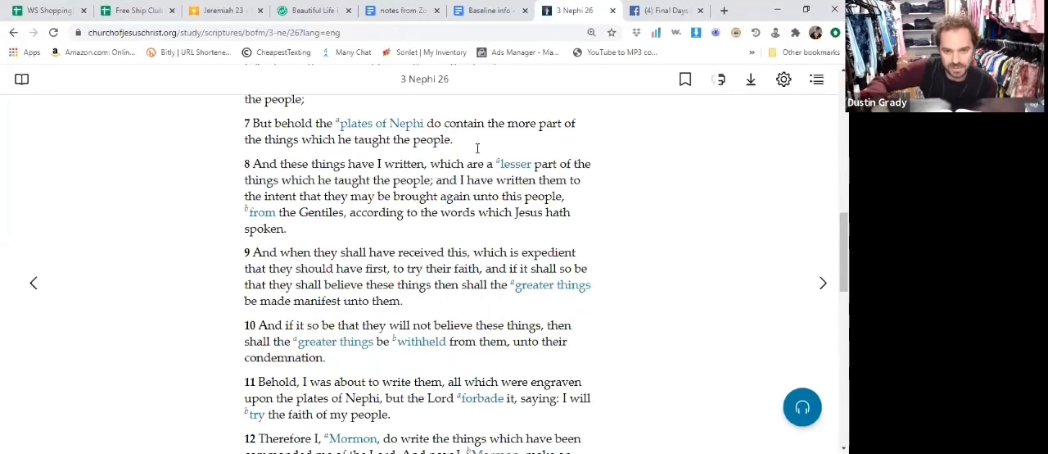
mouse_move(382, 231)
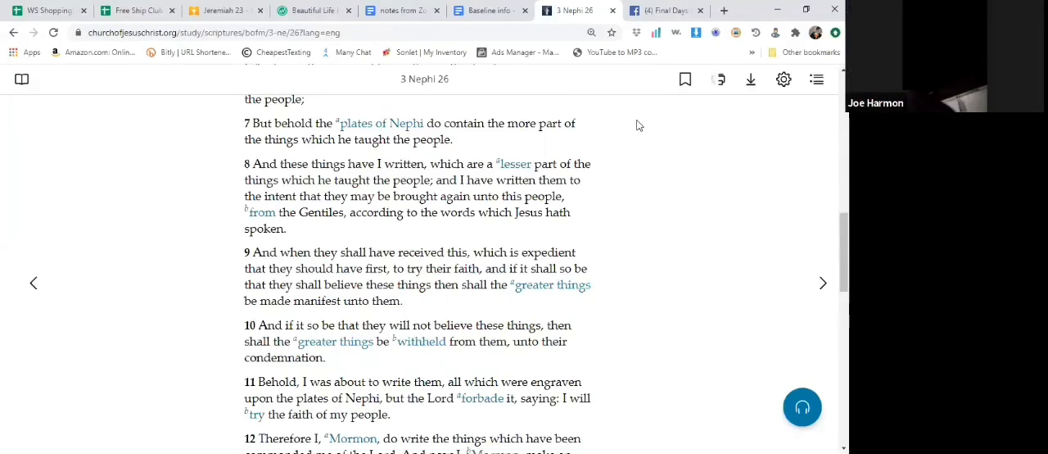
mouse_move(655, 408)
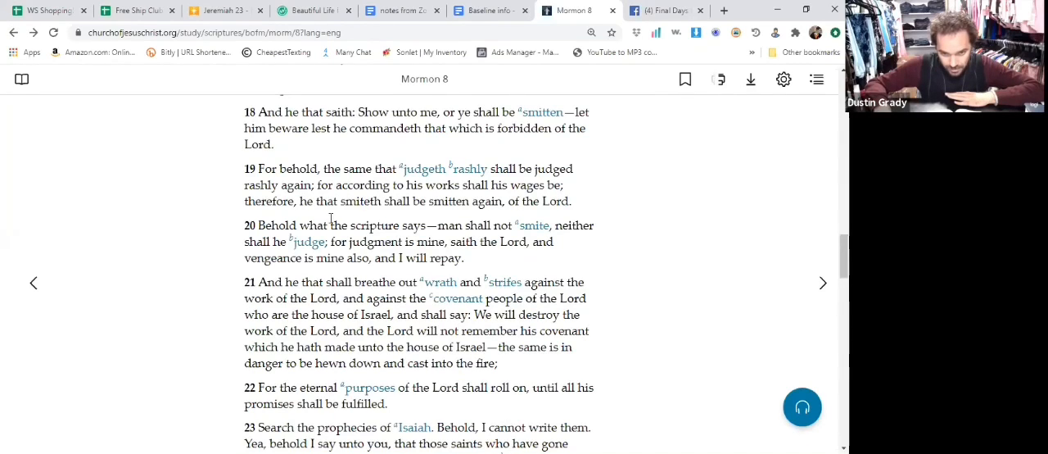
Scroll the Mormon 8 reading up so verse 17 sits above verses 18–21.
scroll("up", 3)
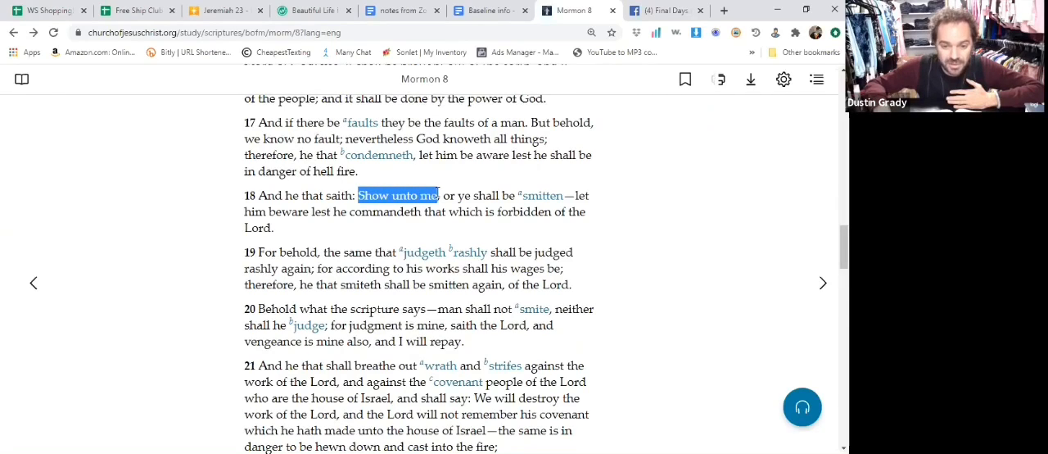
left_click(397, 195)
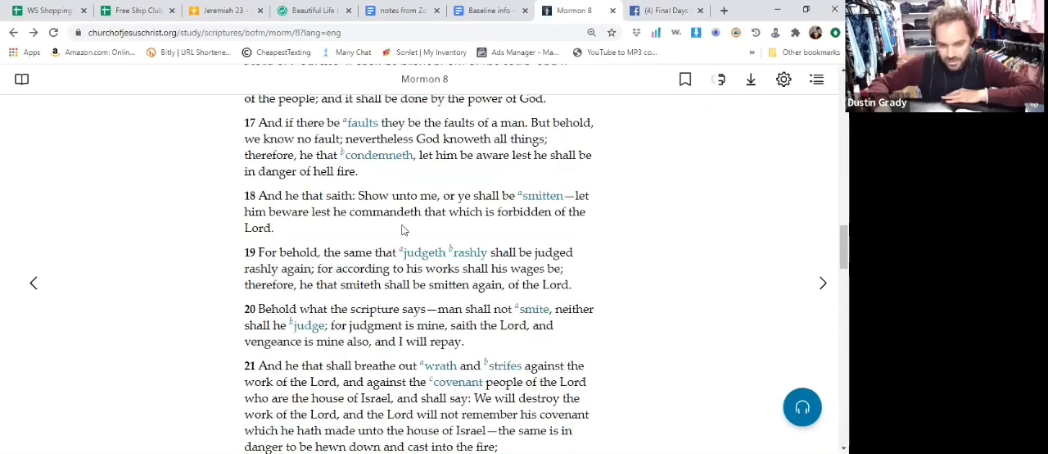
mouse_move(398, 230)
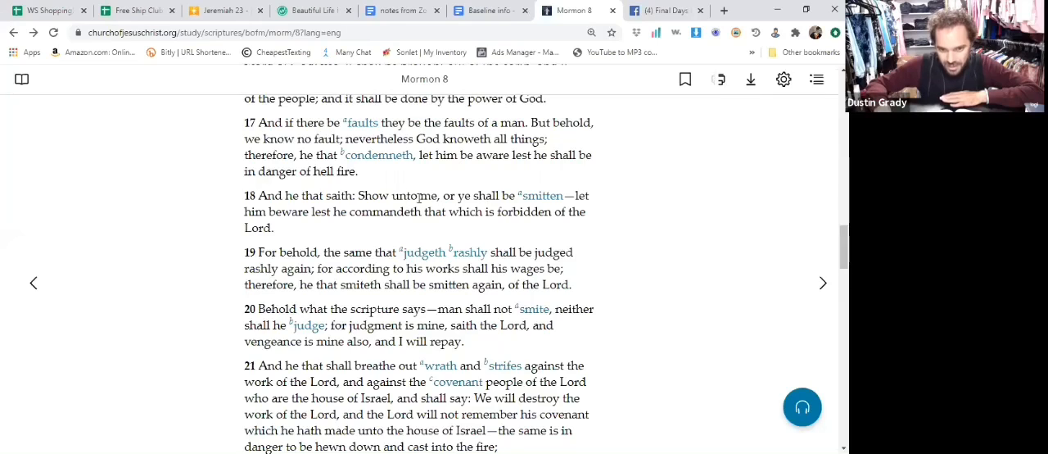
left_click_drag(455, 195, 524, 195)
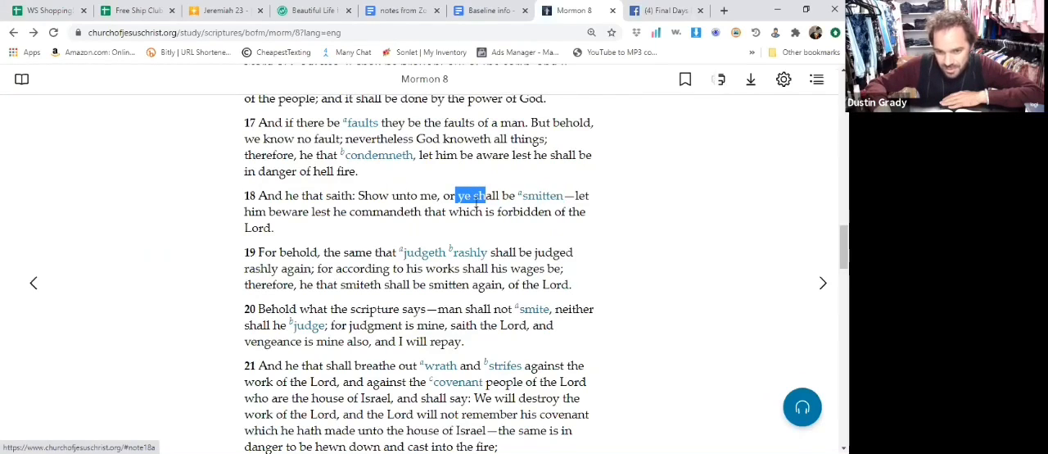
left_click(471, 195)
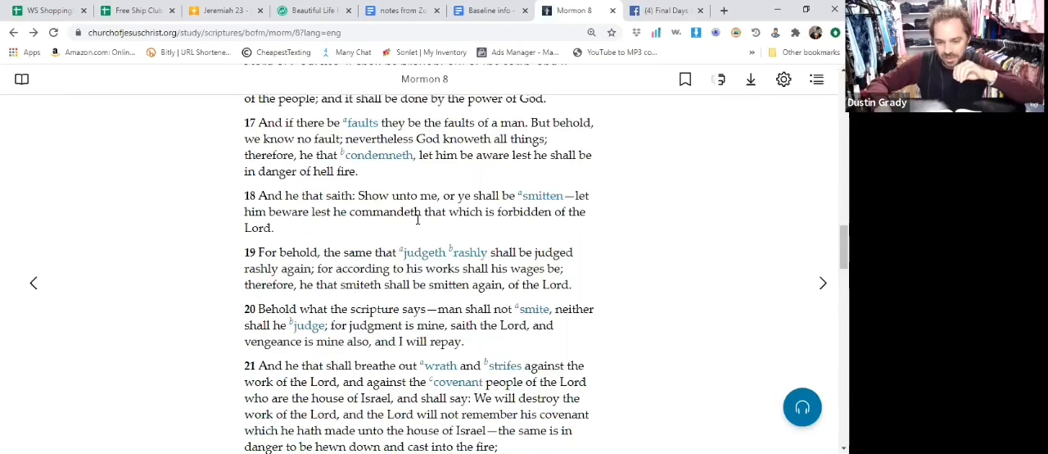
scroll("down", 3)
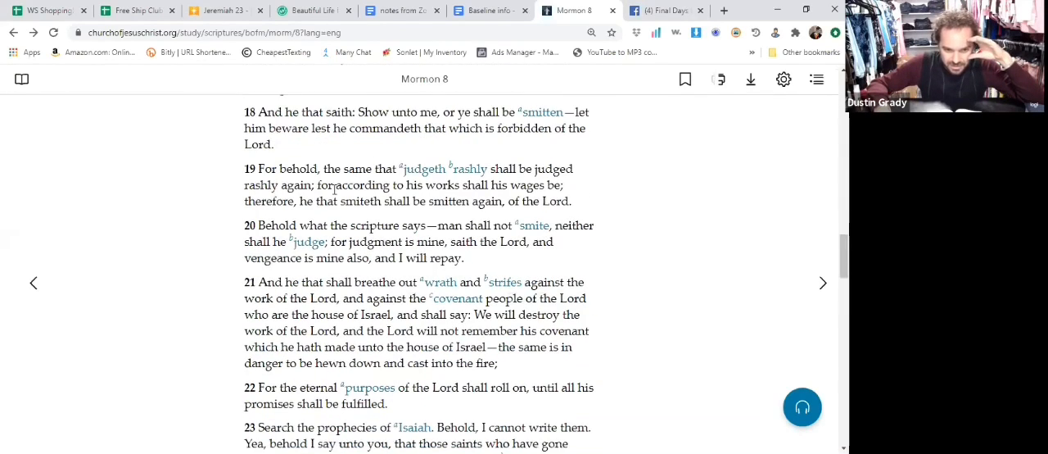
scroll("down", 3)
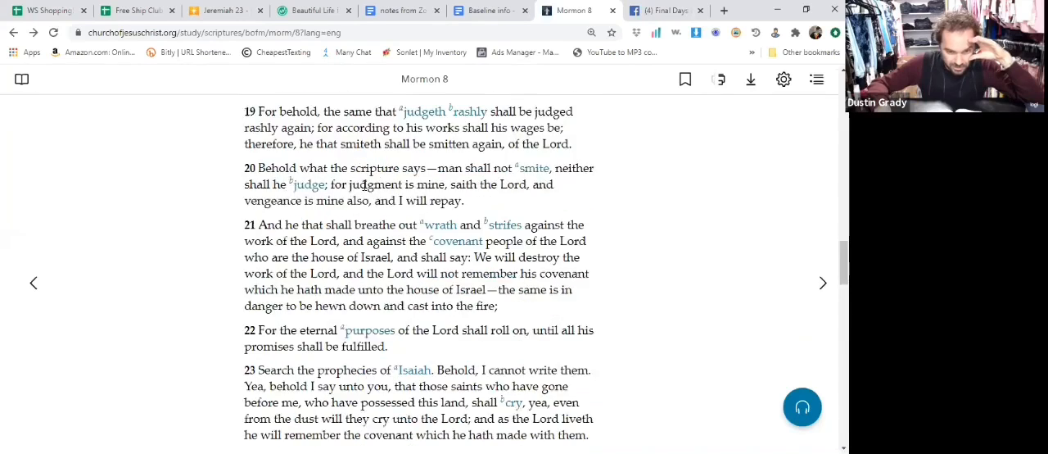
scroll("down", 3)
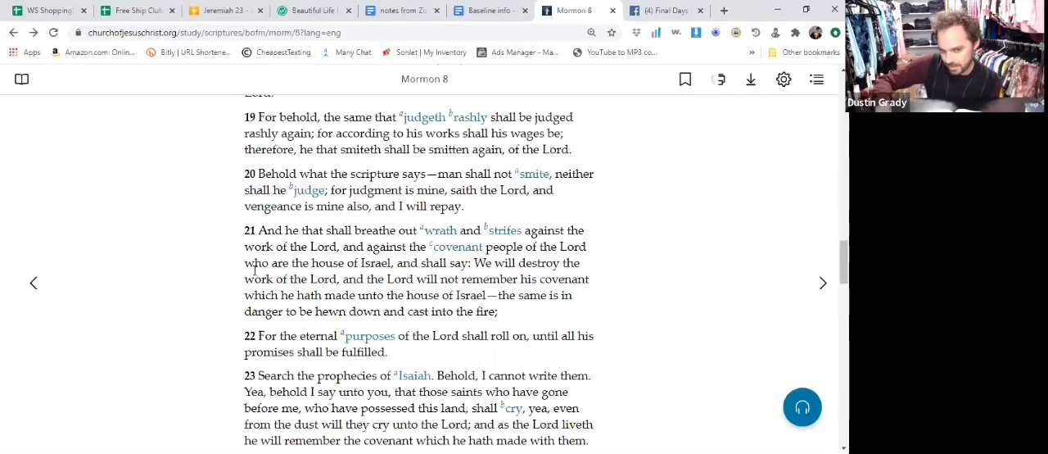
scroll("up", 3)
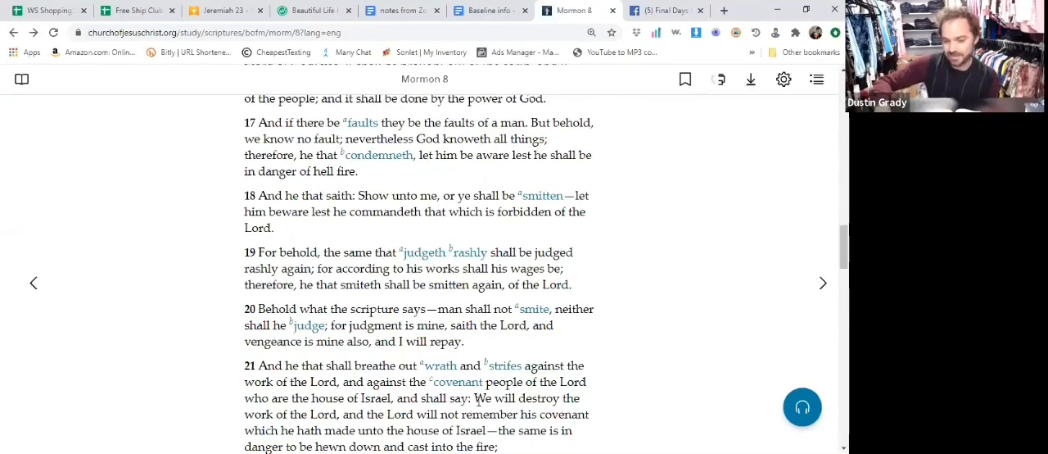
Scroll down to Mormon 8 verses 18–23 and drag across a line of text.
scroll("down", 3)
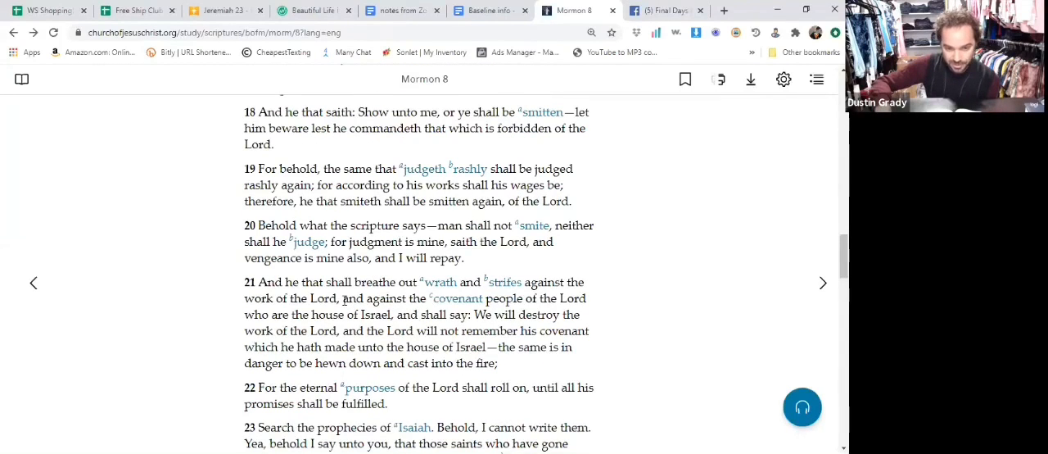
left_click_drag(342, 298, 514, 315)
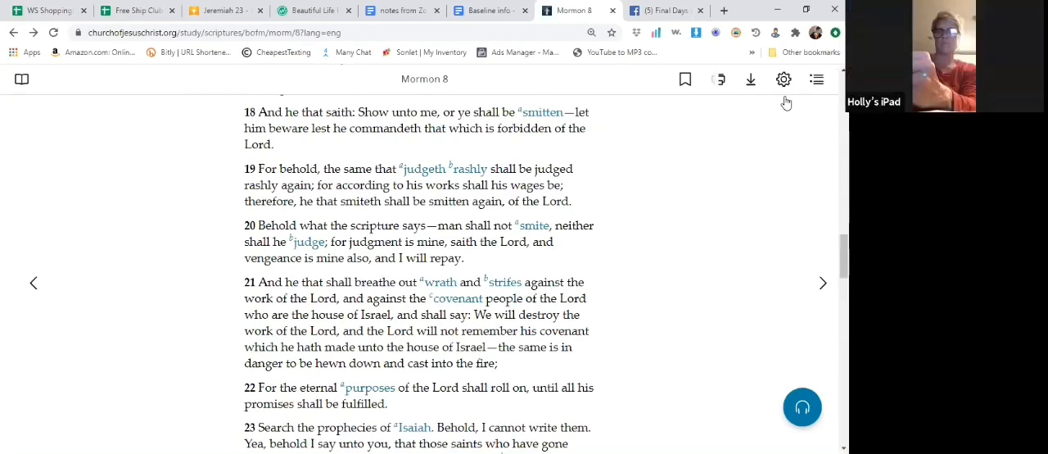
mouse_move(621, 205)
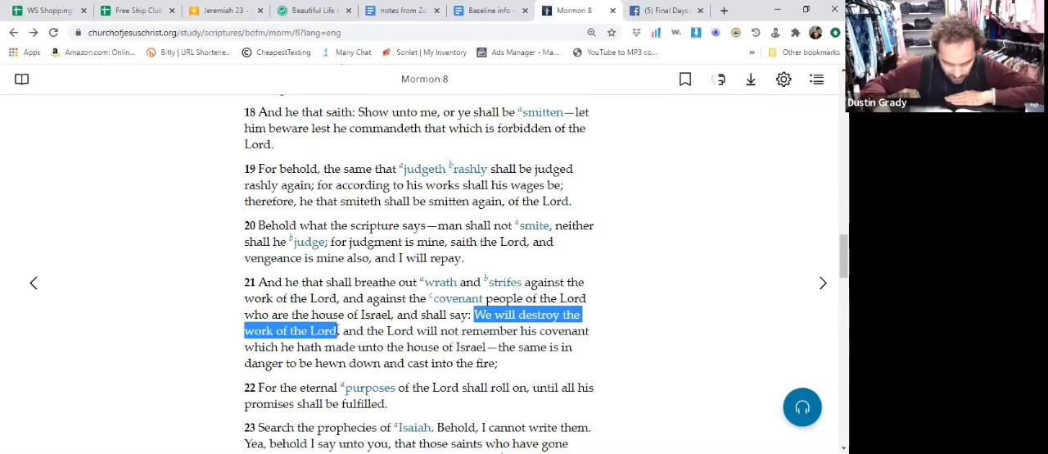
Click elsewhere on the page to deselect the verse 21 phrase.
left_click(655, 317)
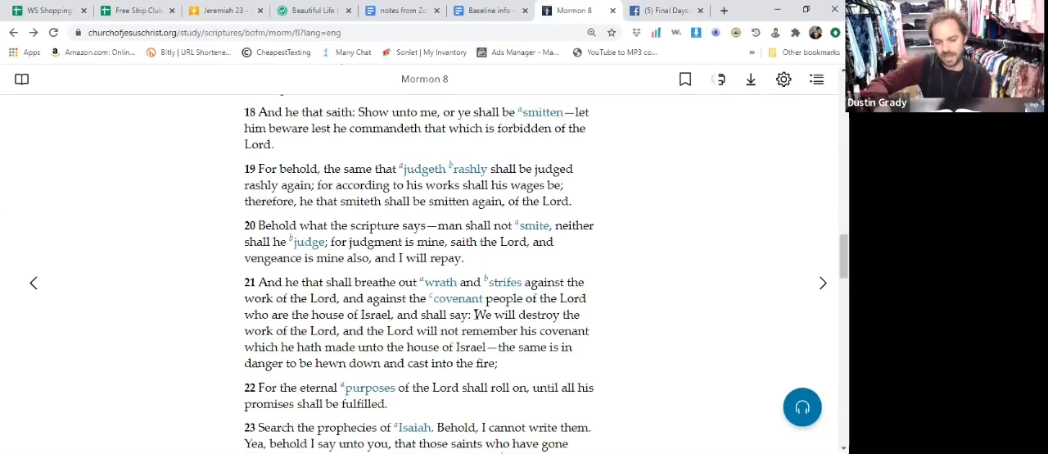
mouse_move(602, 311)
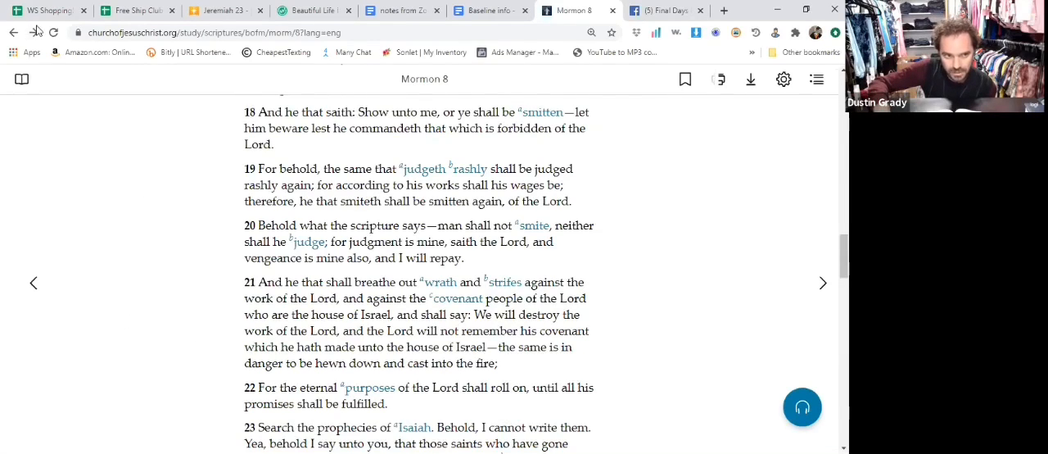
Step through browser history from 3 Nephi 26 back to Moroni 7.
left_click(13, 32)
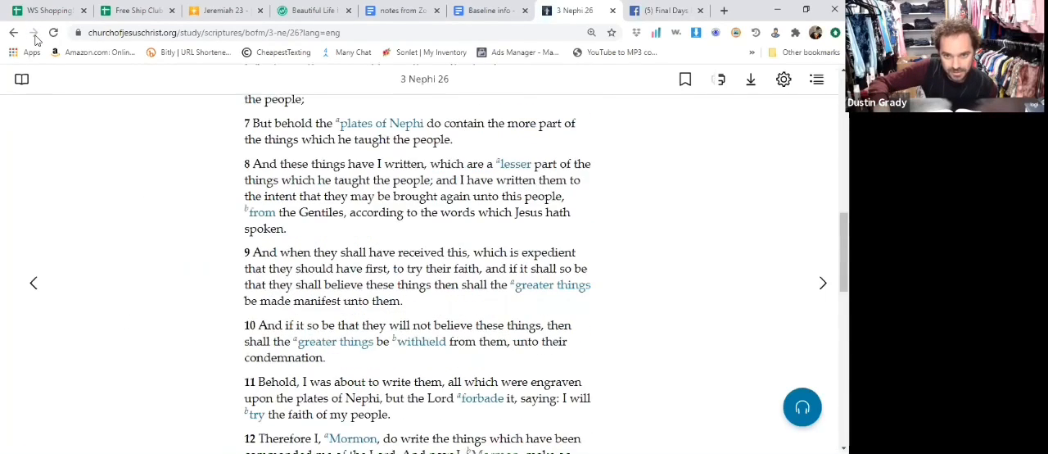
left_click(13, 32)
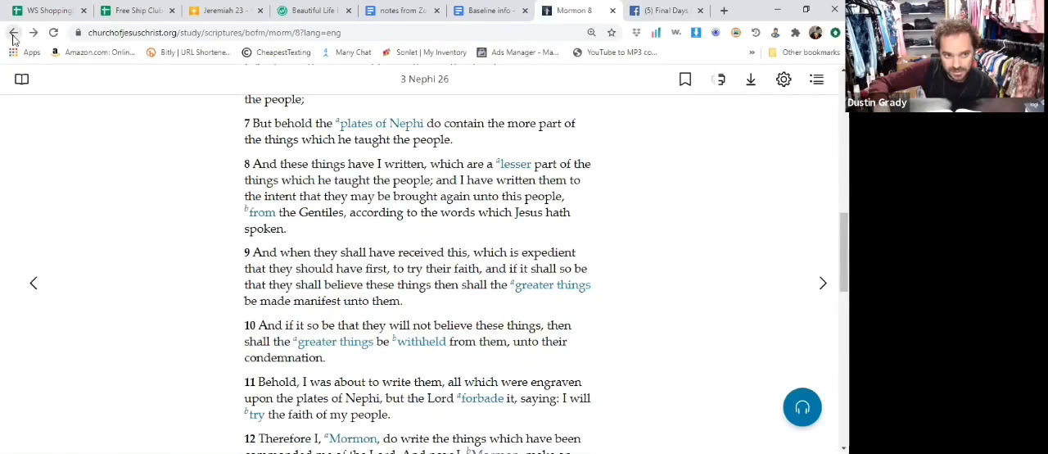
left_click(823, 282)
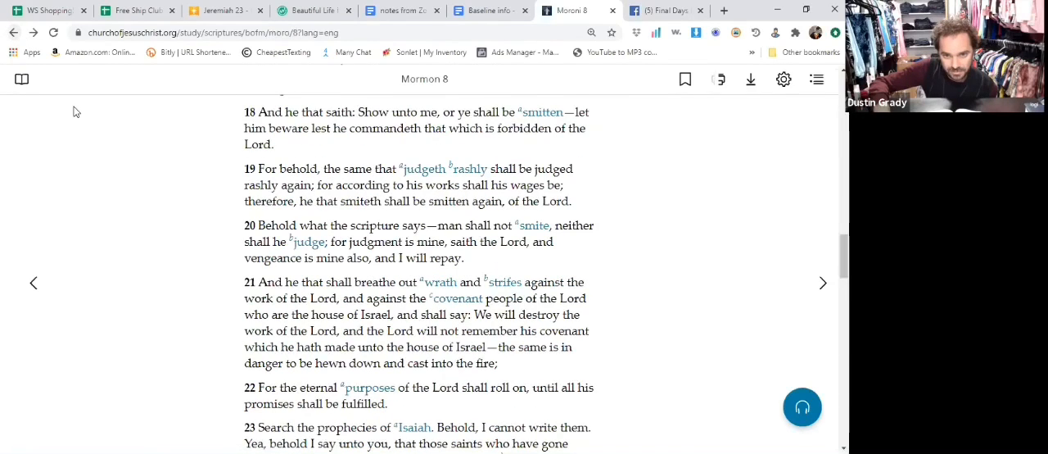
left_click(13, 32)
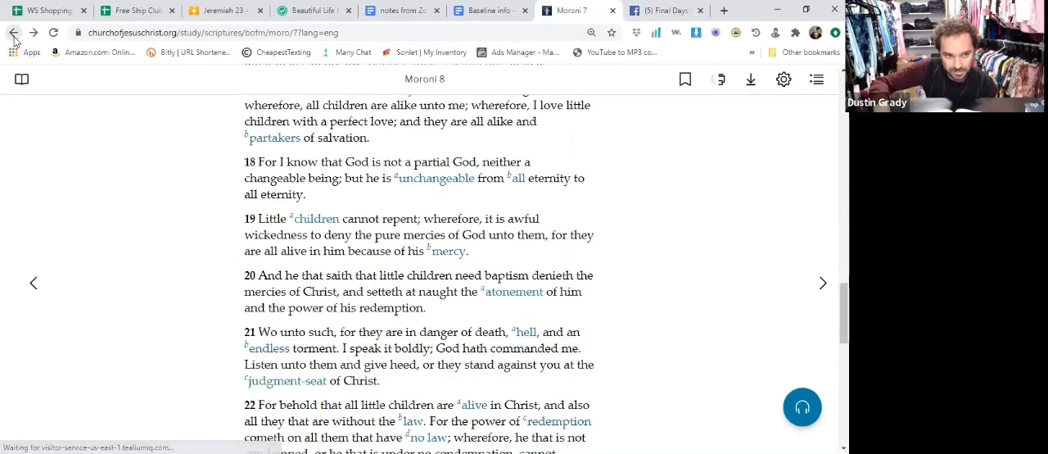
left_click(13, 32)
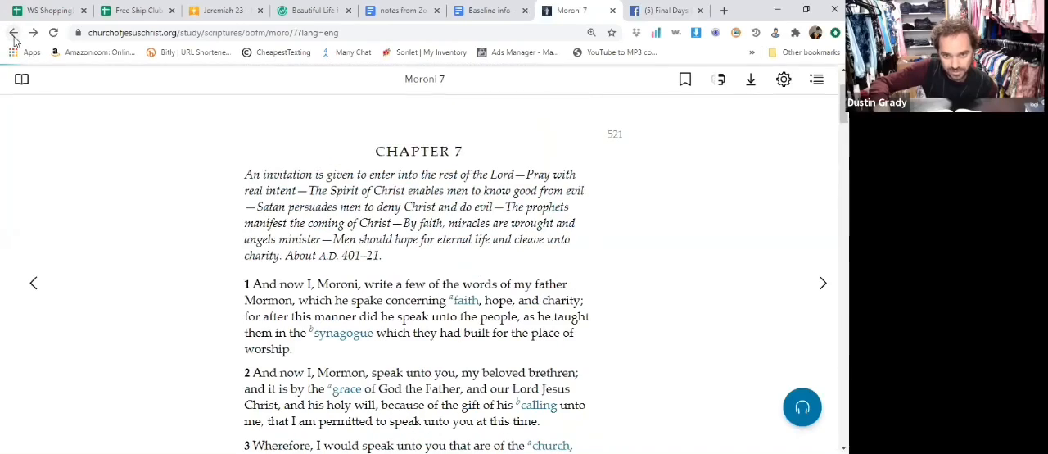